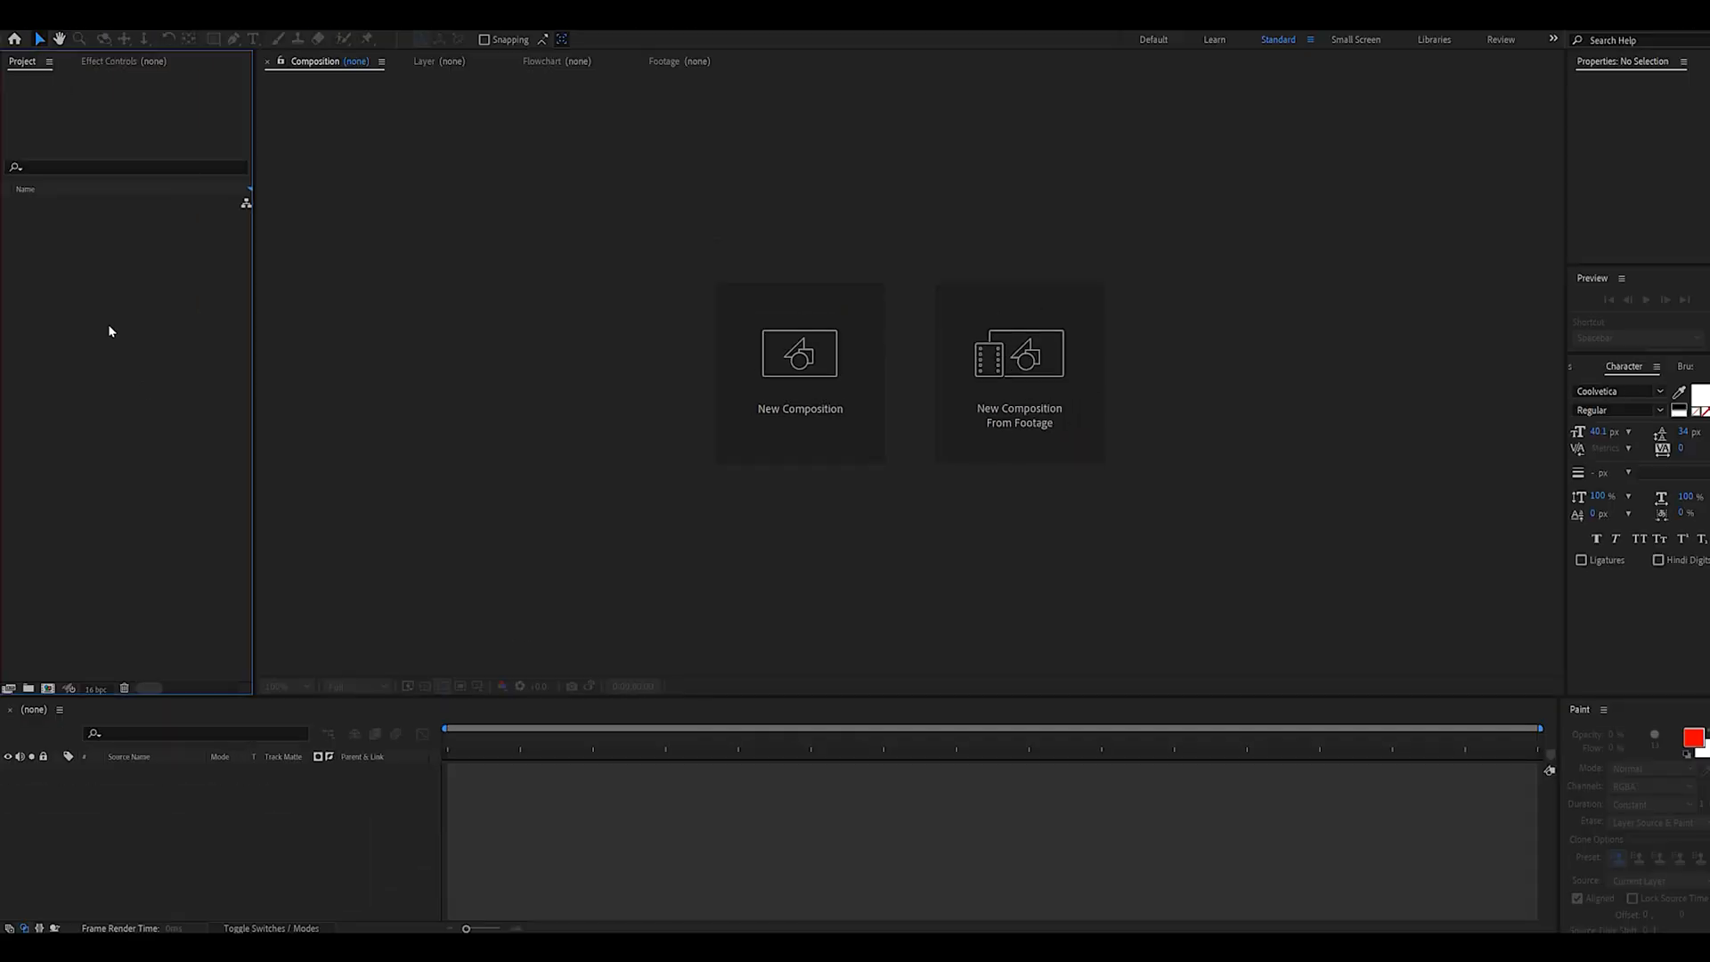
Step: Create the maincomp composition holding one black solid layer
left_click(800, 354)
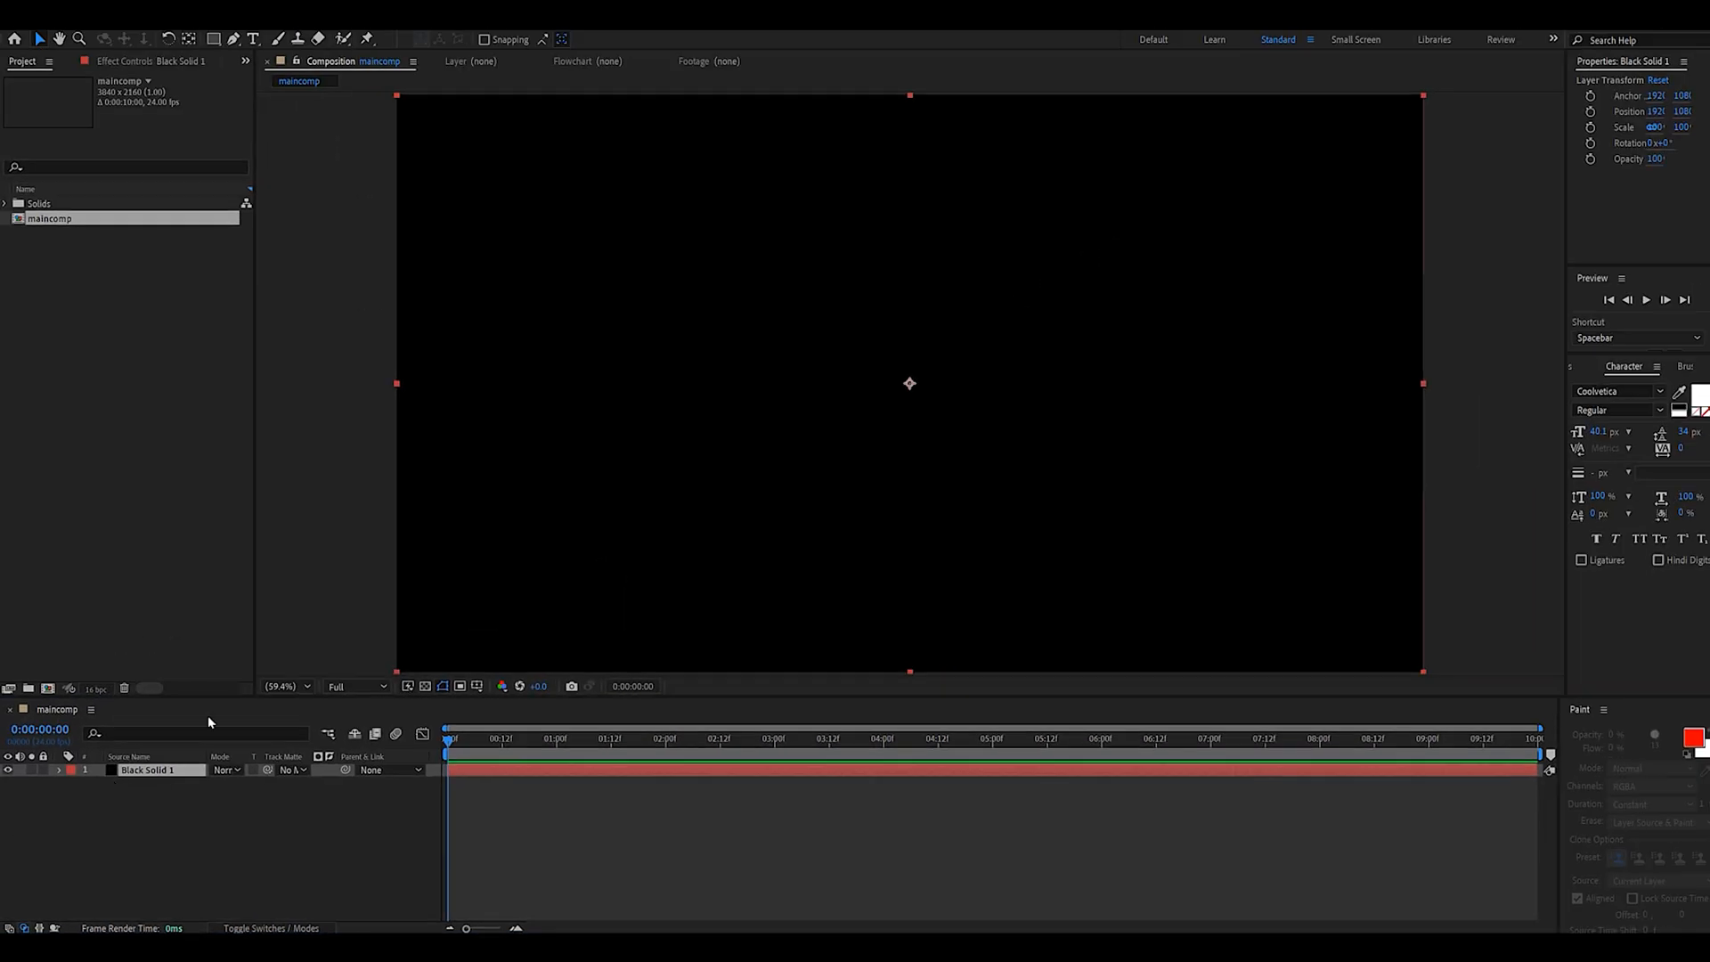
Step: Apply Sapphire TextureNeurons to Black Solid 1 from Effects & Presets
left_click(508, 739)
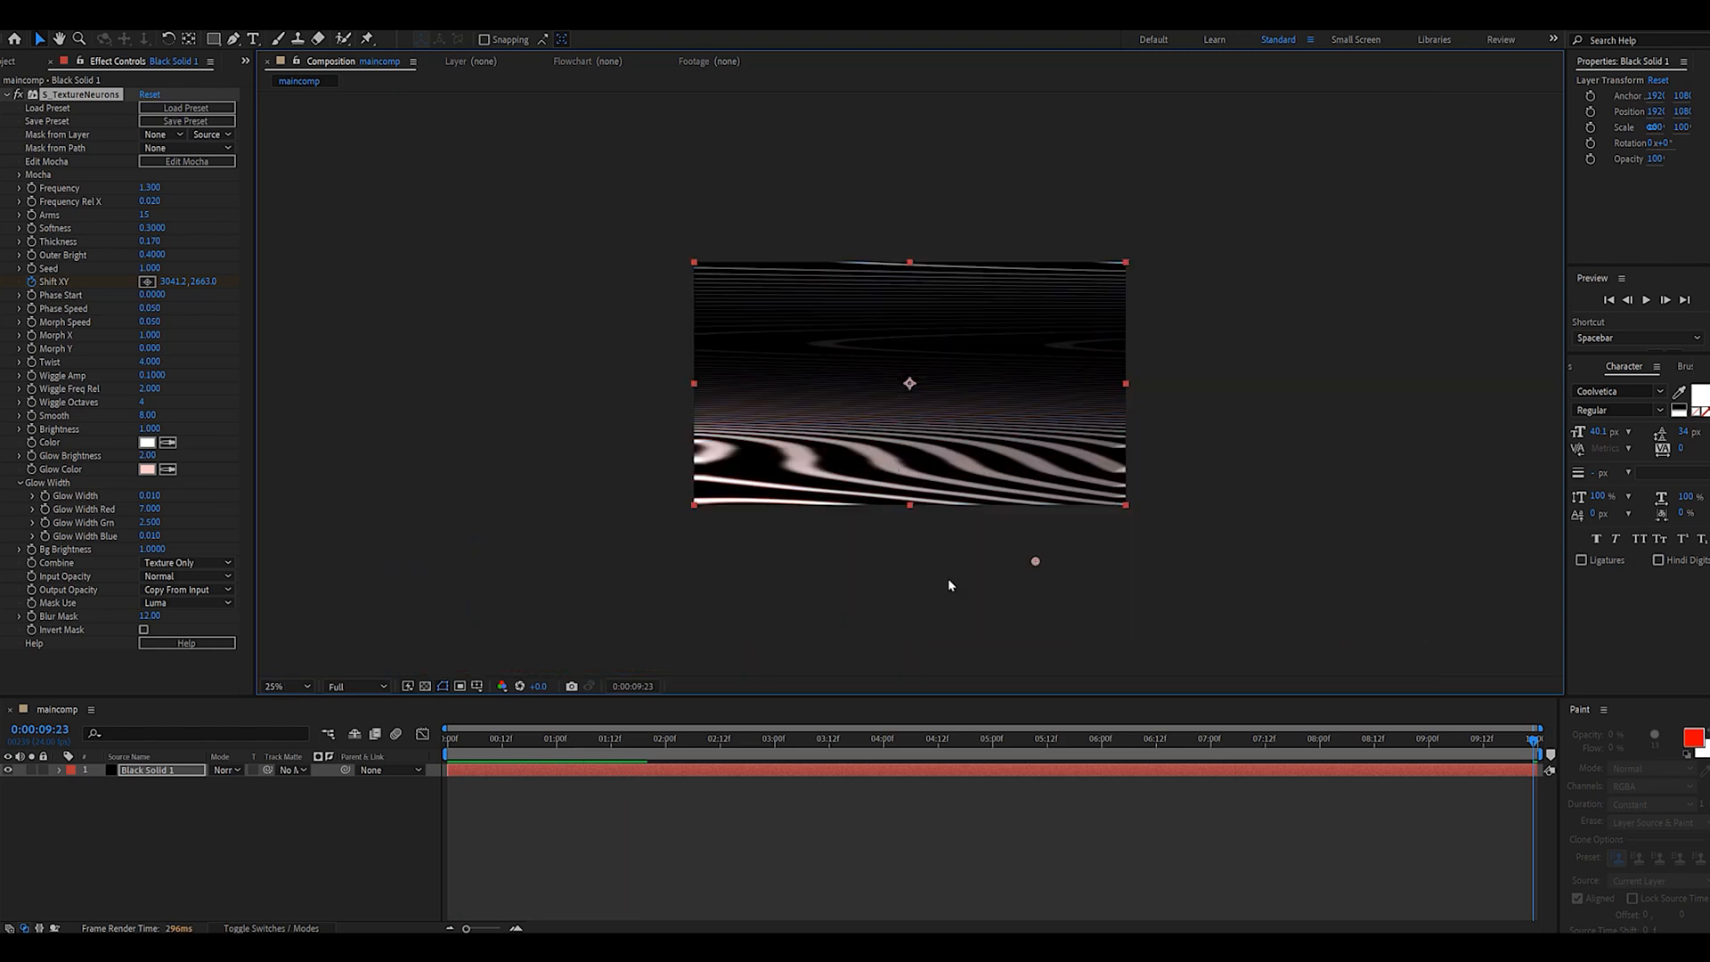
left_click(287, 685)
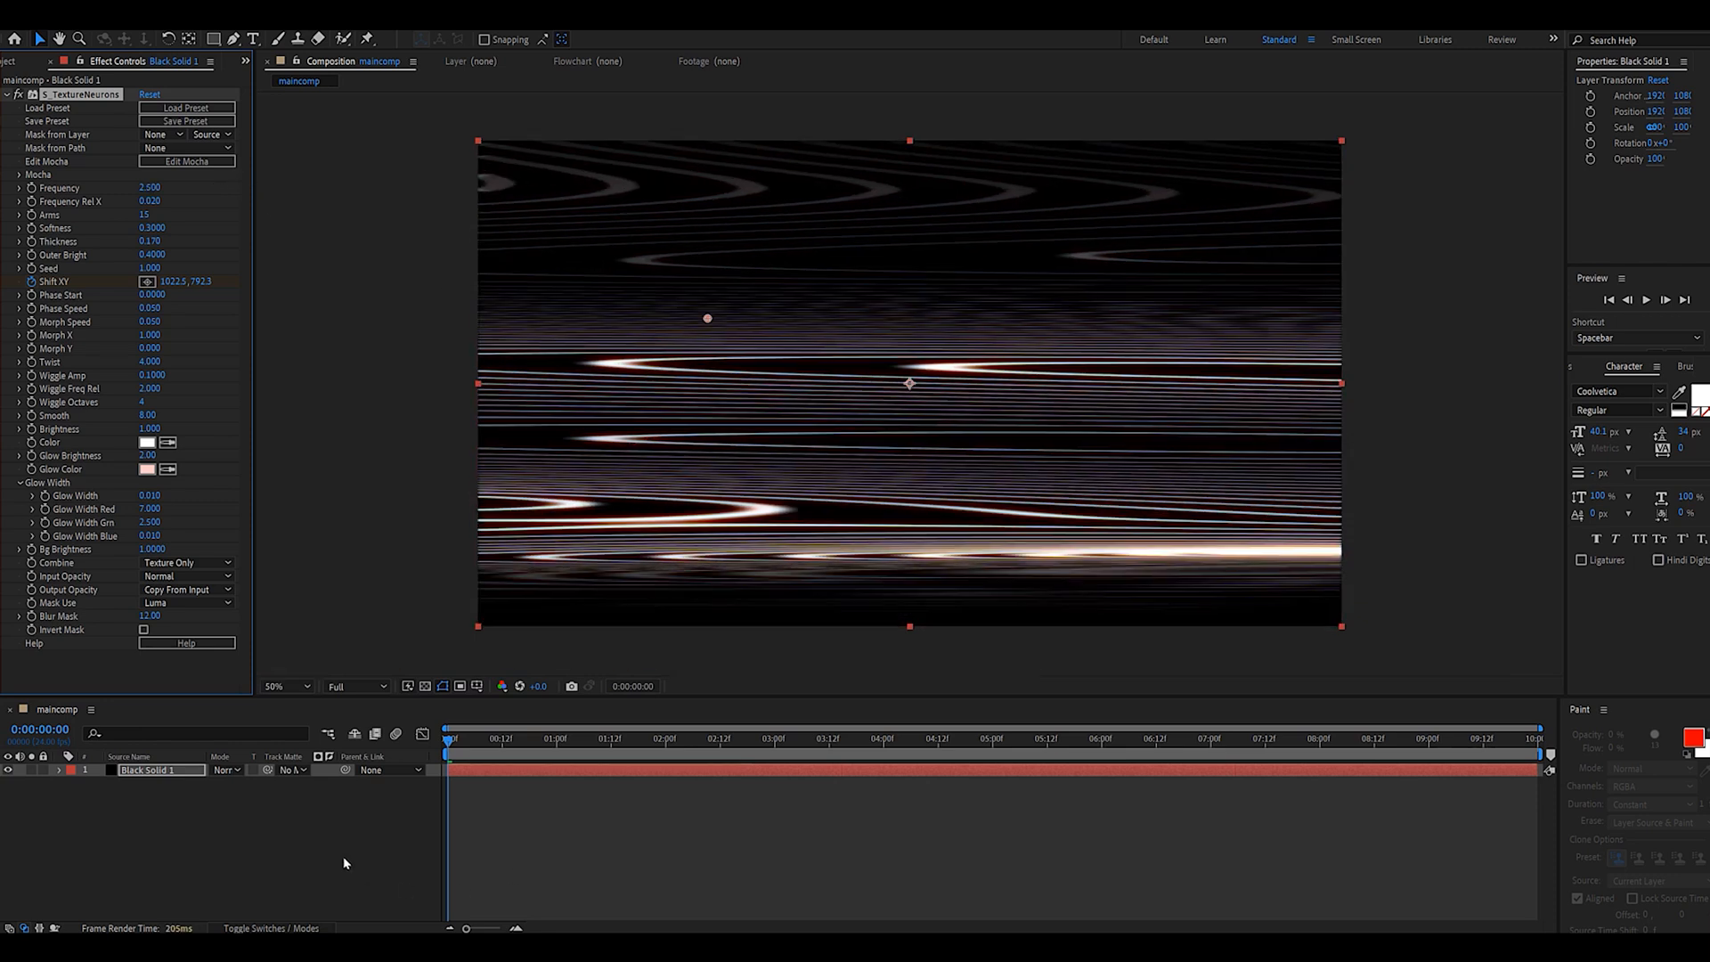
Step: Set TextureNeurons Frequency to 2.600 and Shift XY to 1022.5, 792.3
left_click(676, 738)
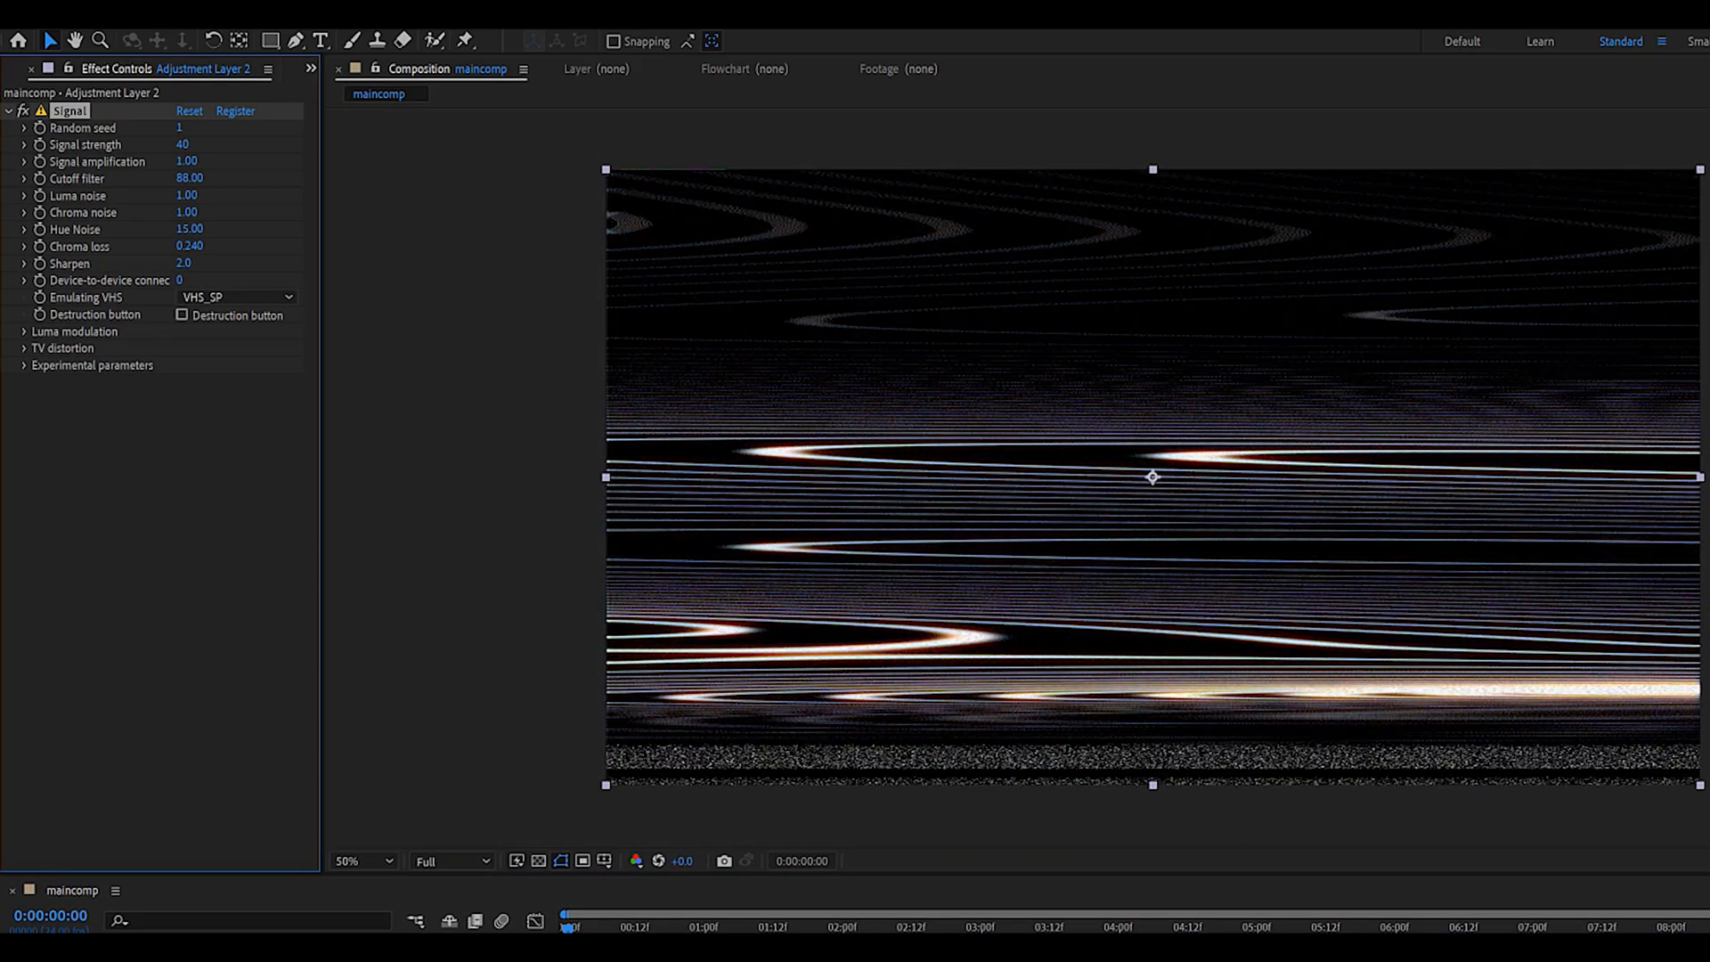
Step: Toggle the Signal effect's Luma modulation settings, keeping Emulating VHS at VHS_SP
left_click(23, 331)
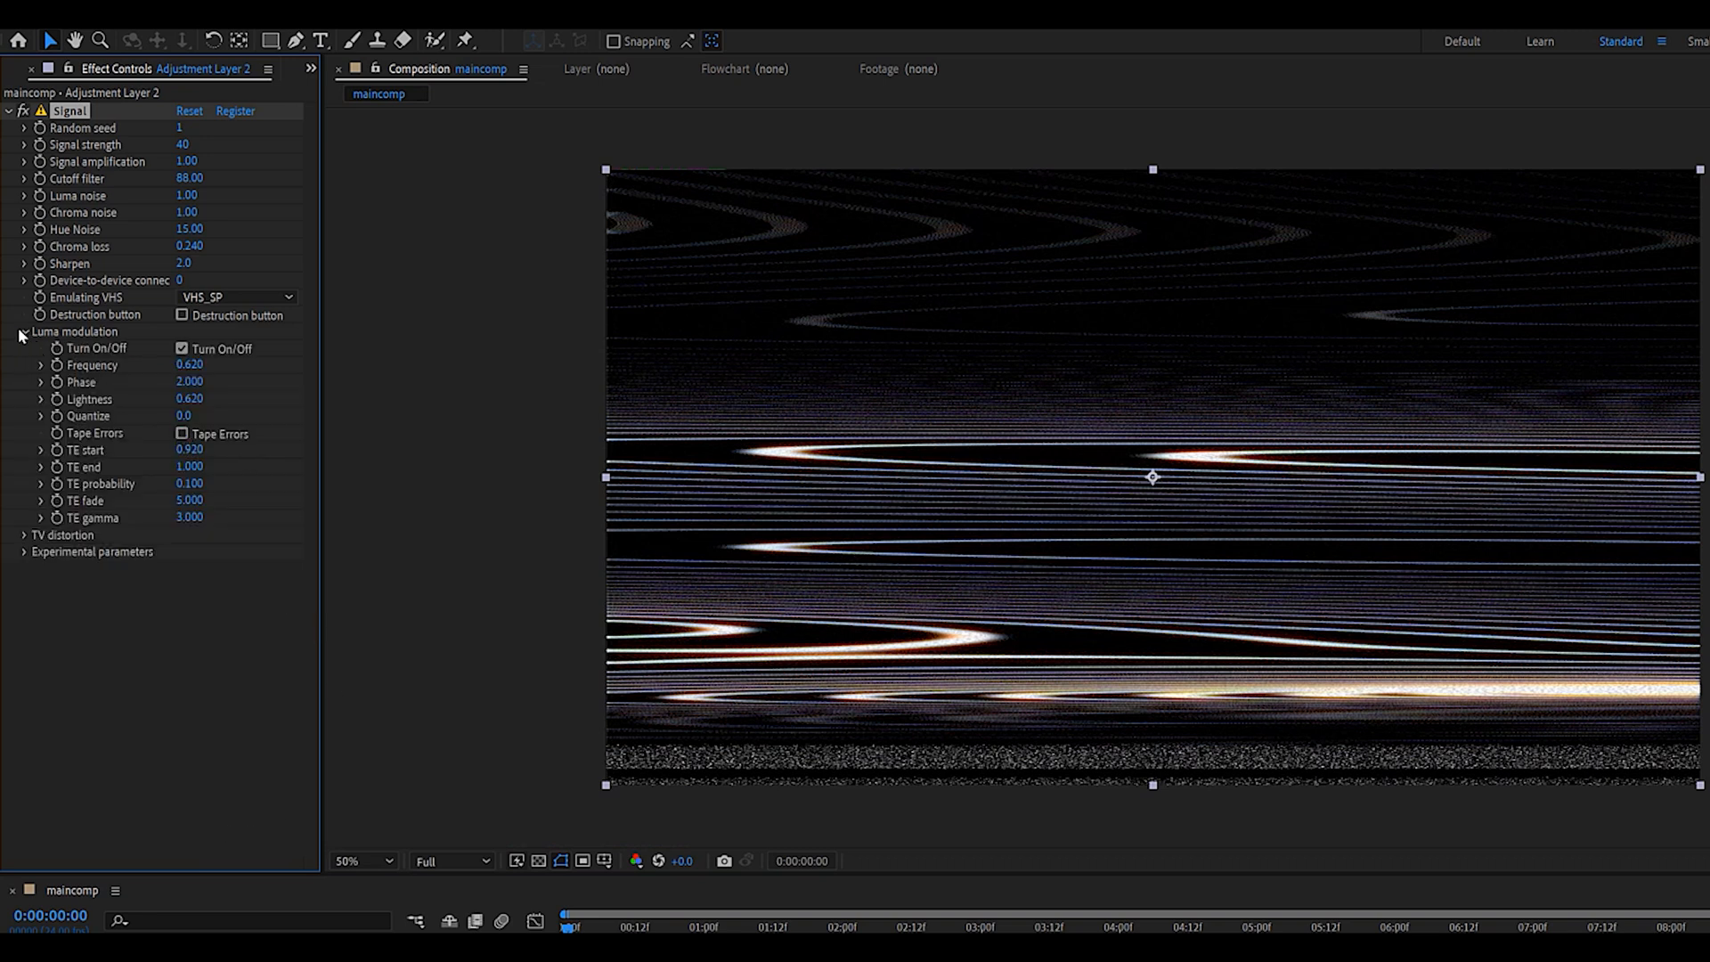
left_click(23, 331)
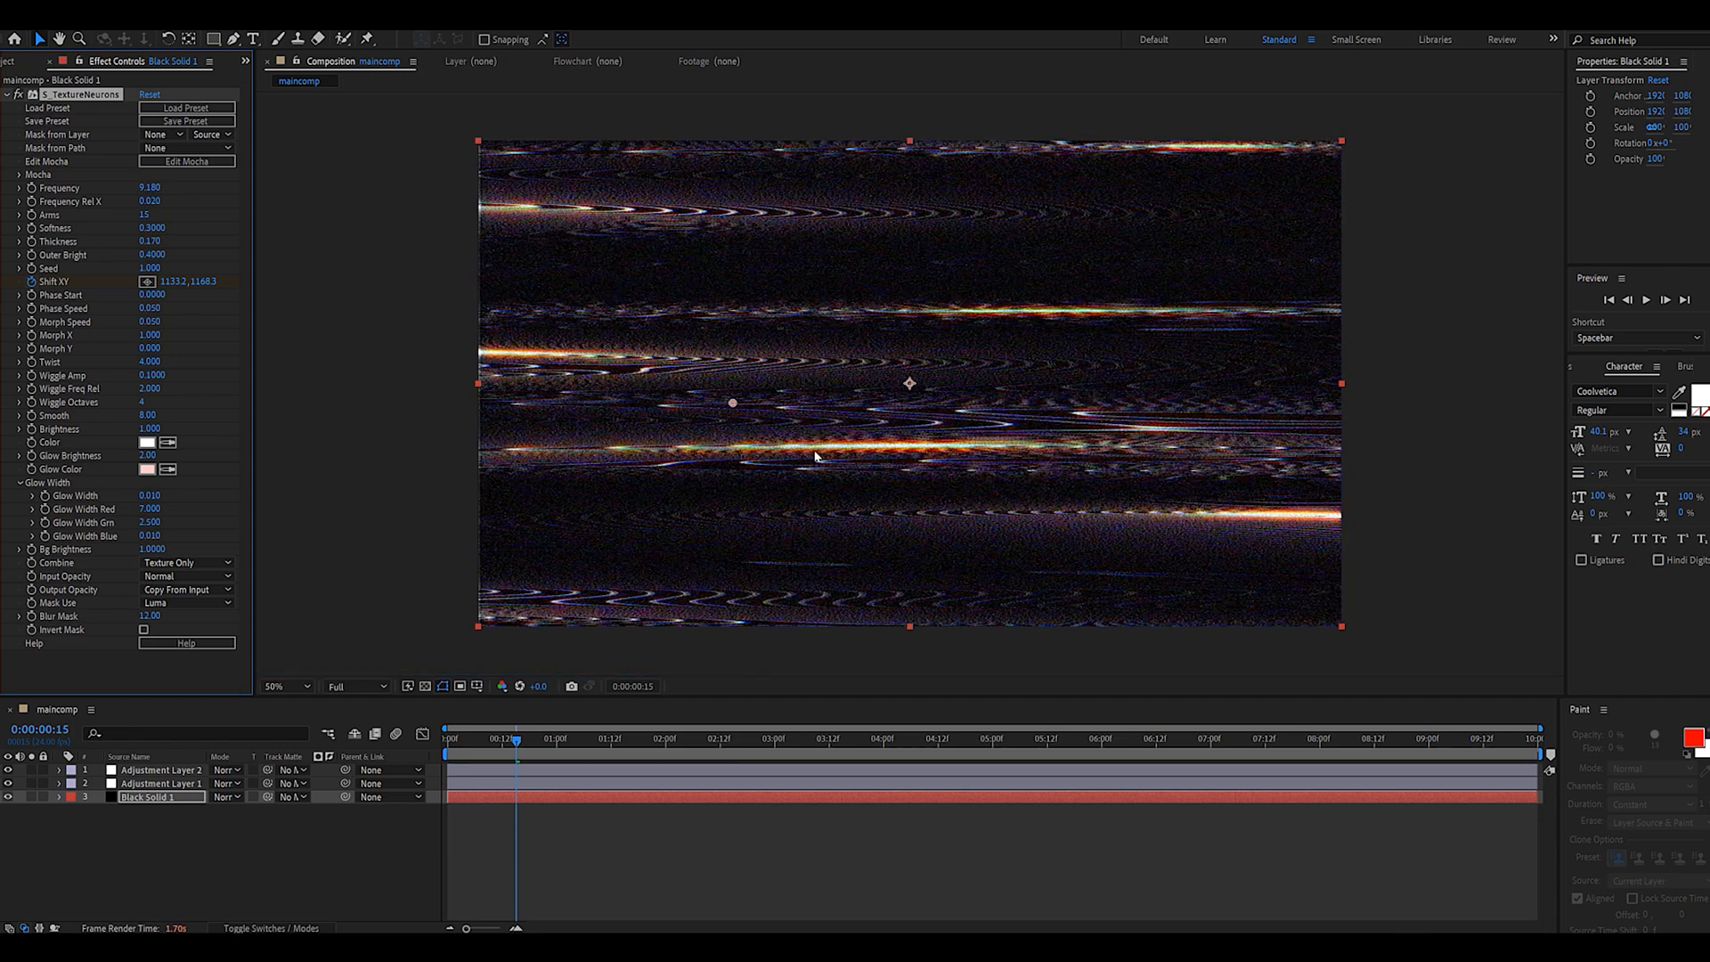
Step: Set Frequency 1.690, Frequency Rel X 0.030, Softness 0.2850, and a green Glow Color
left_click(549, 738)
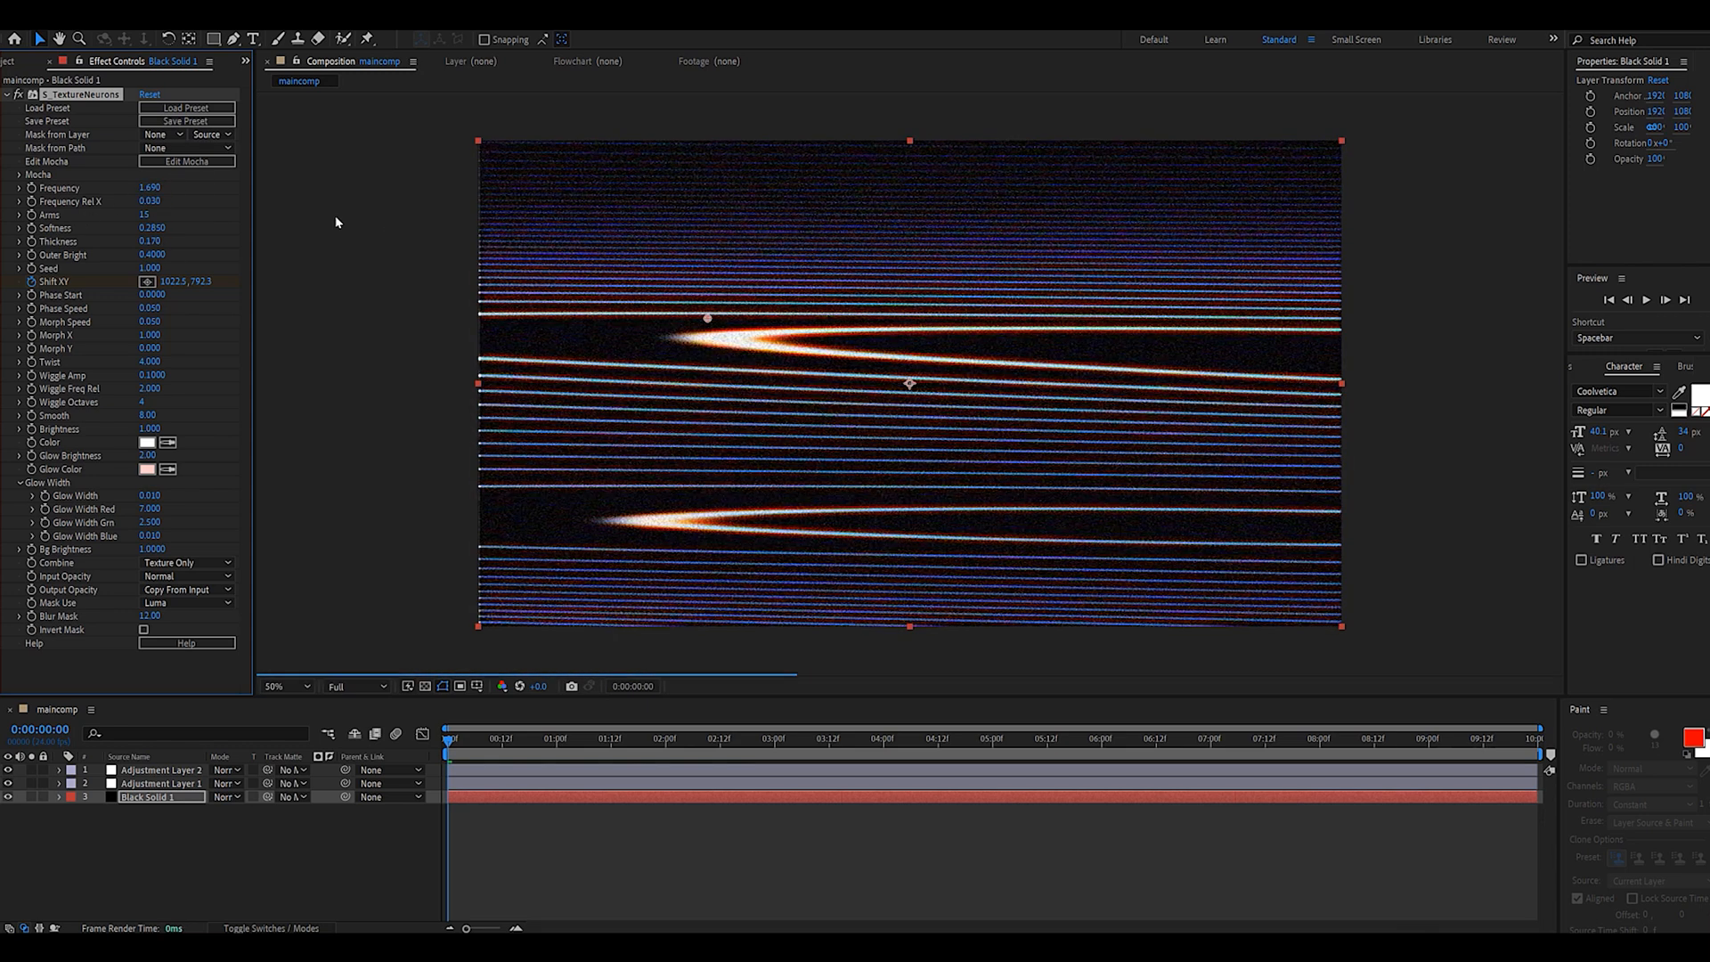
left_click(147, 470)
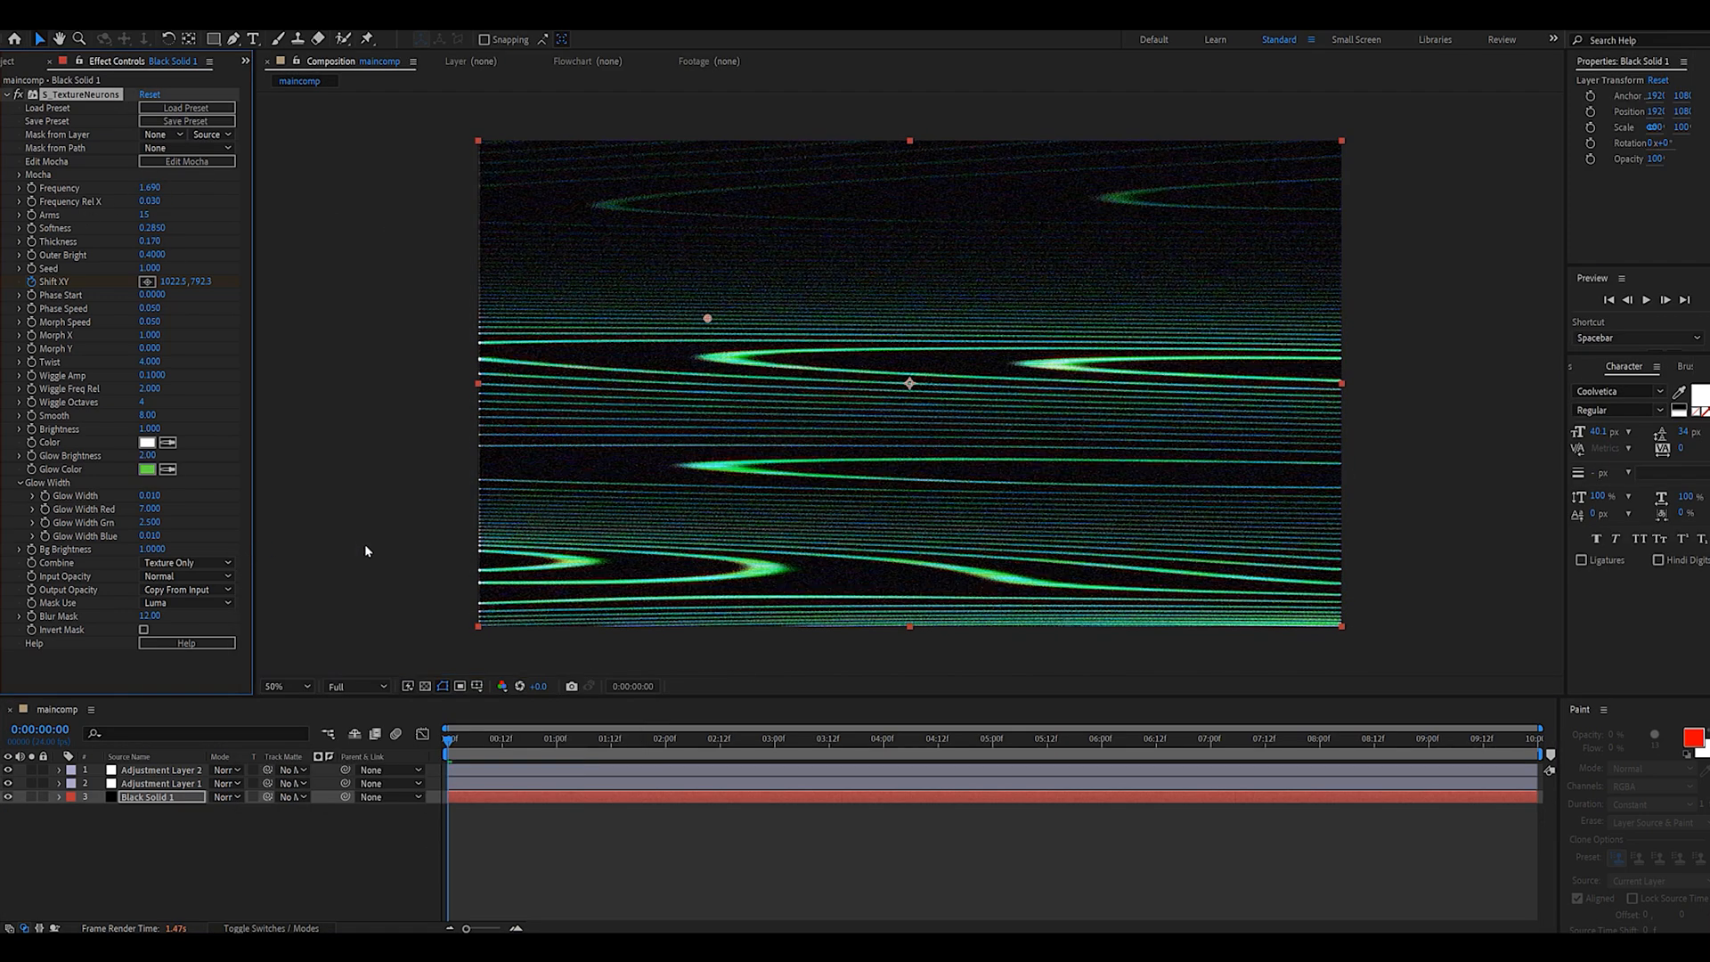